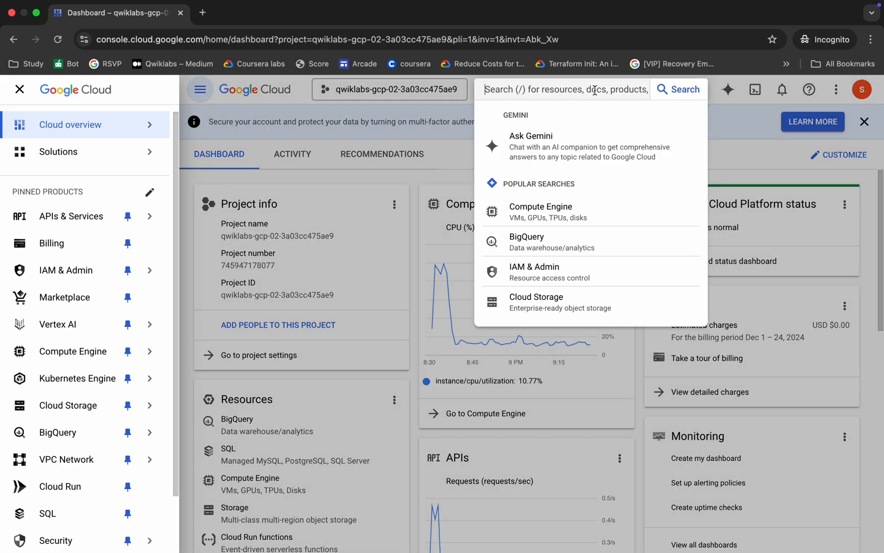
Step: Find Vertex AI via console search and show the Workbench instances list with vertex-ai-jupyterlab running
text(versions)
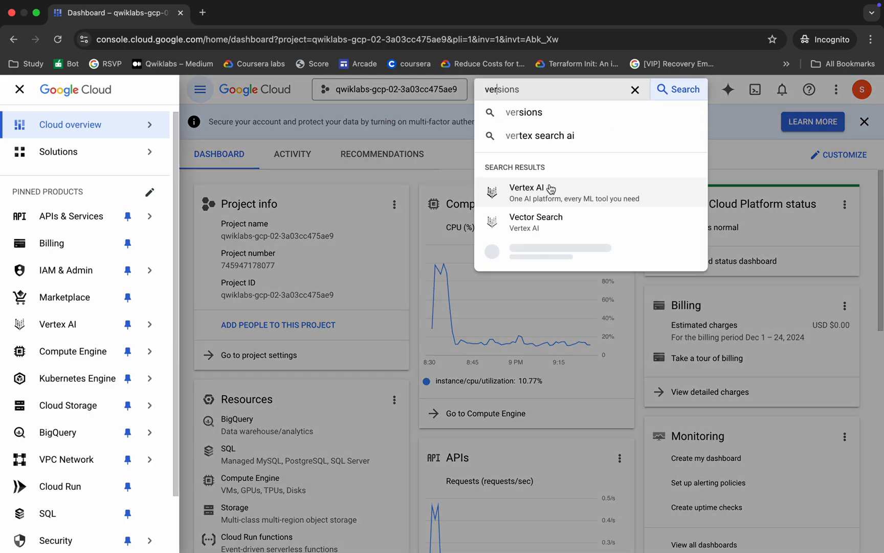
click(527, 192)
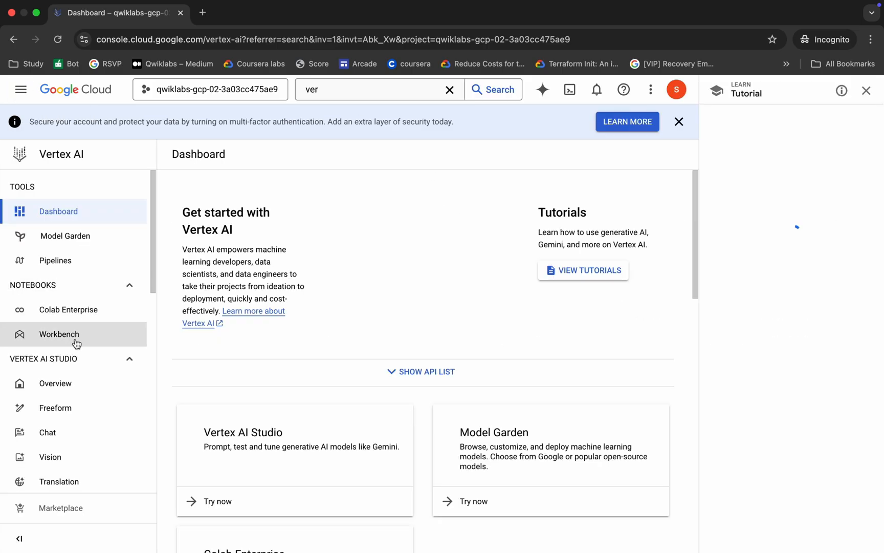
click(58, 333)
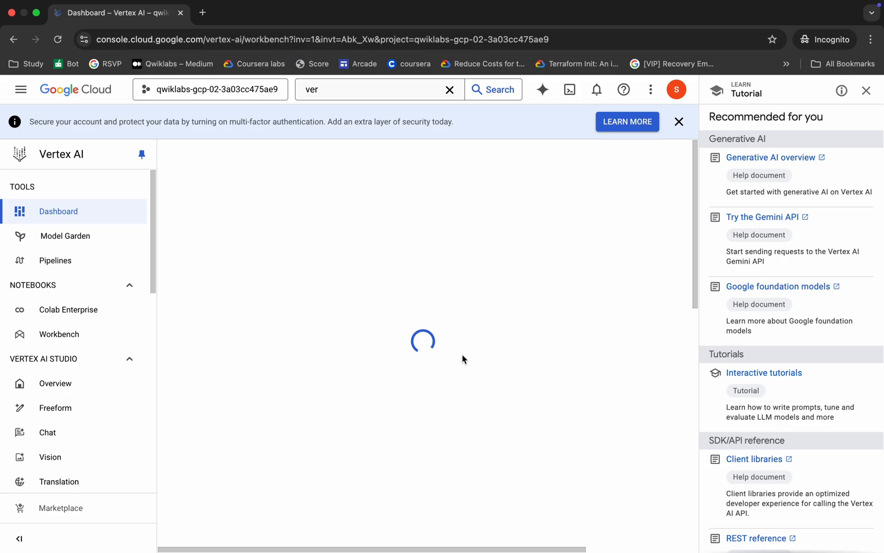
click(59, 334)
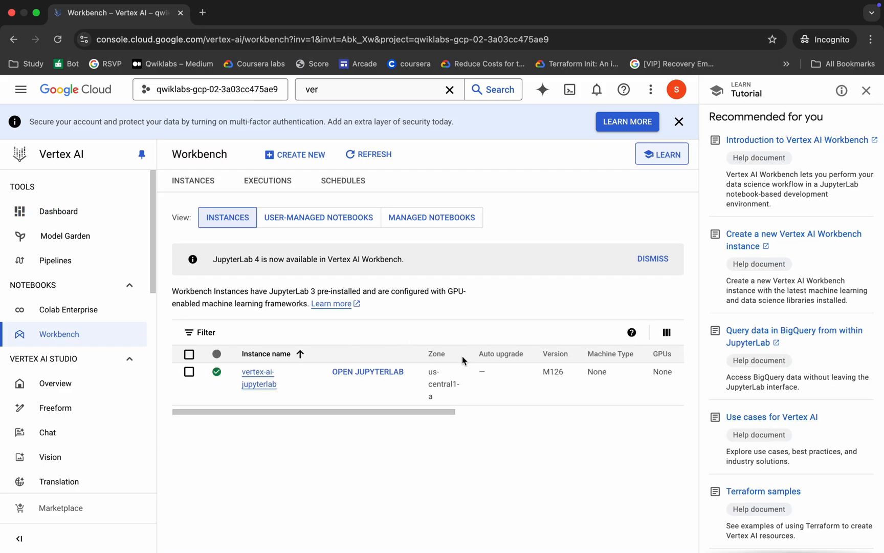
Step: Launch JupyterLab for the vertex-ai-jupyterlab instance in a new tab
click(367, 371)
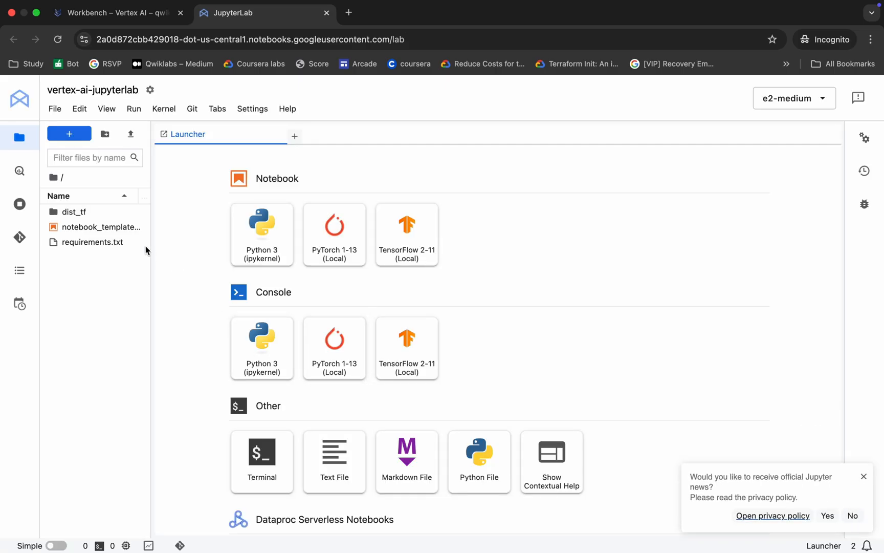
Step: Load the Qwiklab_Running notebook from dist_tf with the Python 3 (ipykernel) kernel
double_click(74, 212)
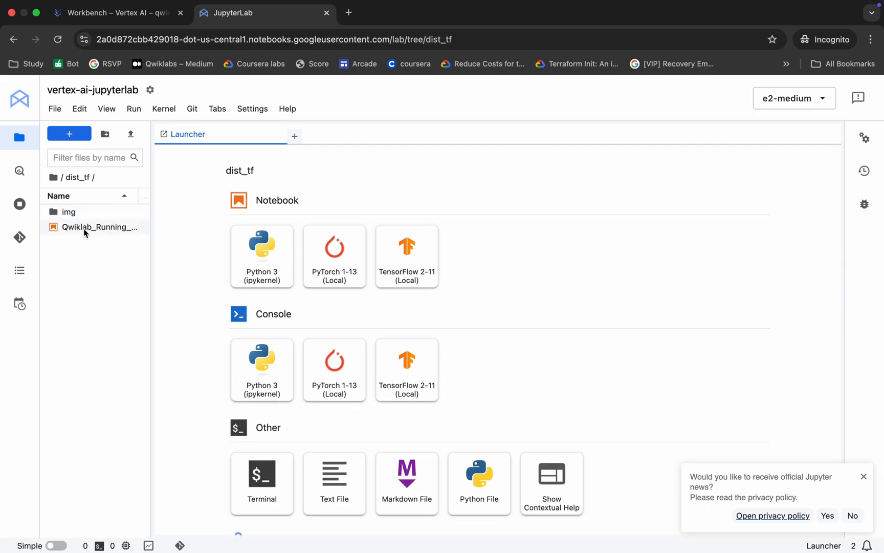
double_click(99, 227)
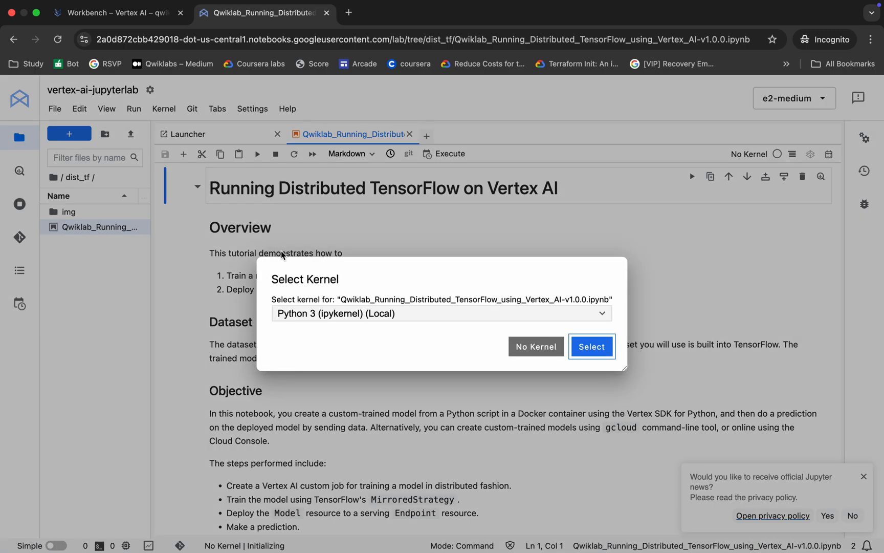
mouse_move(316, 328)
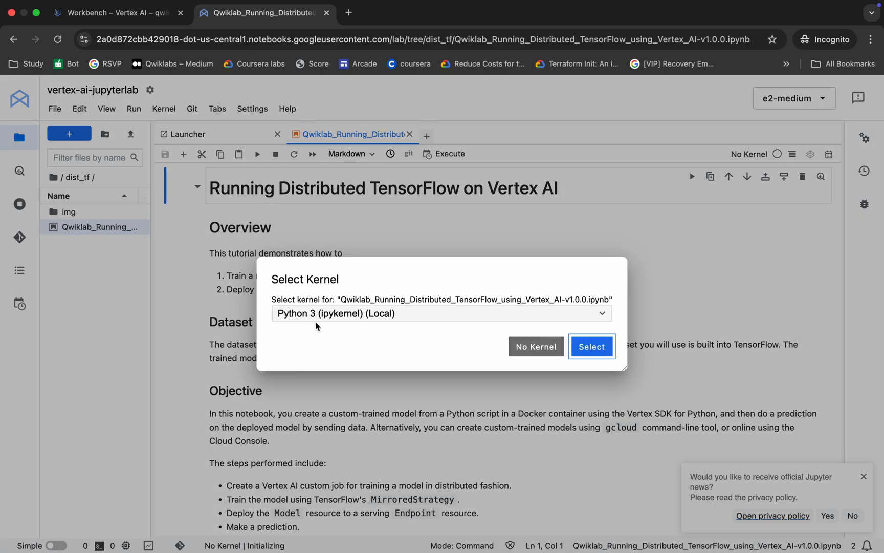
click(591, 346)
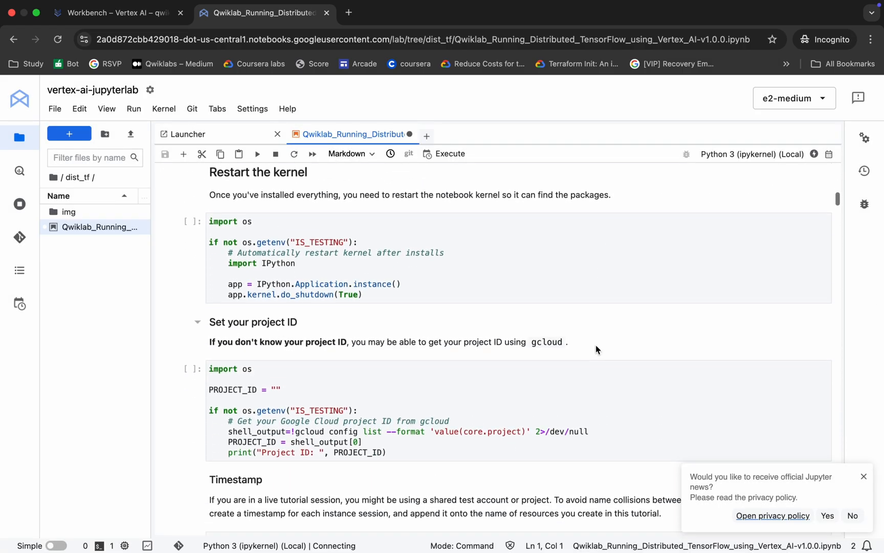
Step: Fill BUCKET_NAME with qwiklabs-gcp-02-3a03cc475ae9 and the region with us-central1
scroll(down, 3)
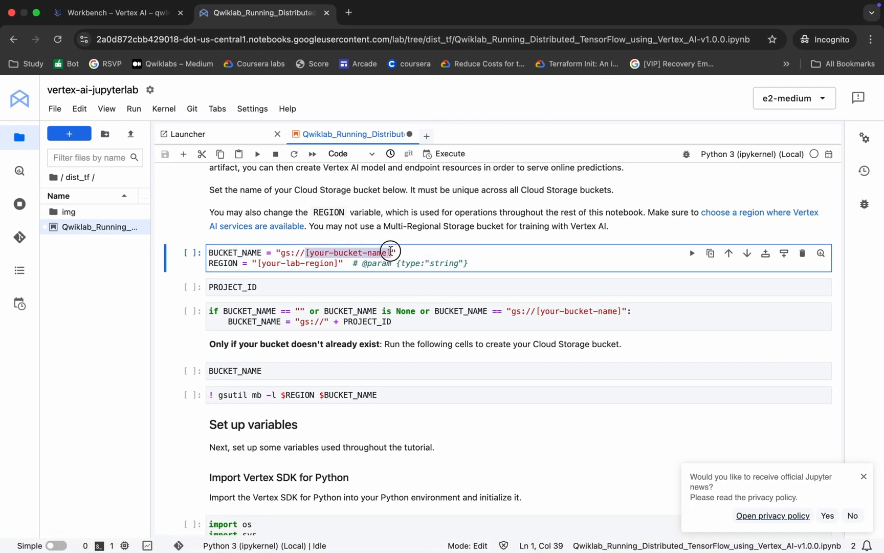
text(qwiklabs-gcp-02-3a03cc475ae9)
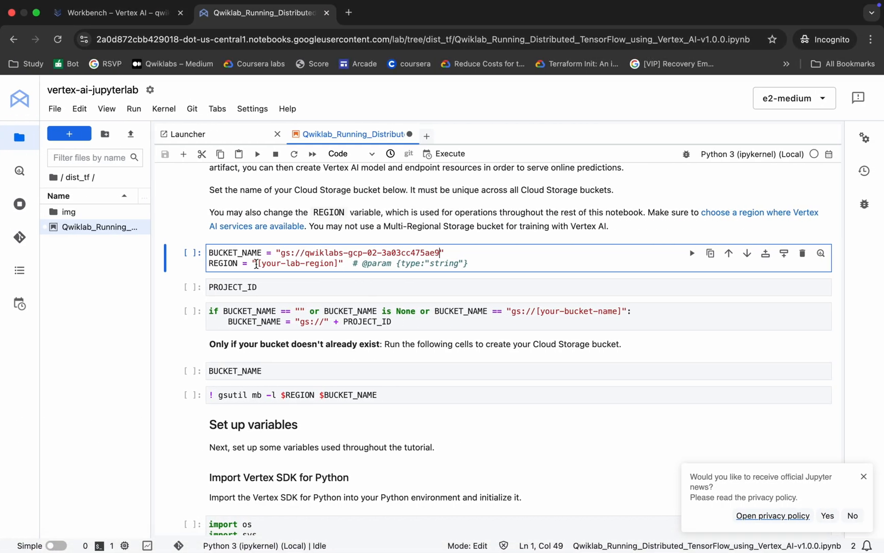
double_click(296, 264)
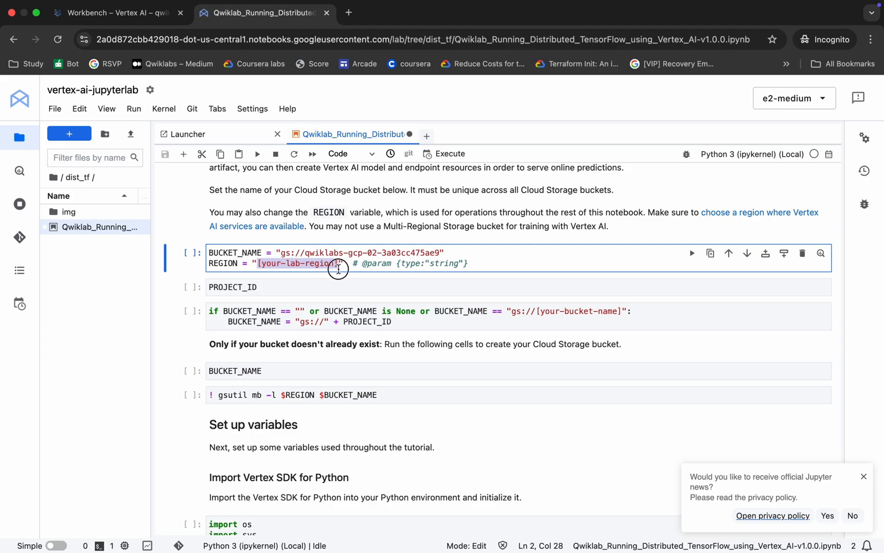
text(us-central1)
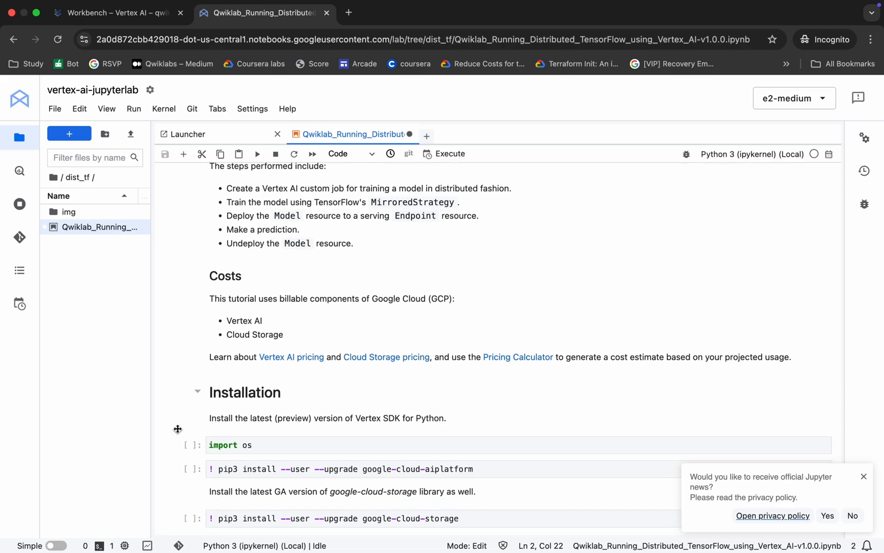
Step: Run the pip install cells for the Vertex AI SDK and numpy 1.22.0 and the kernel-restart cell
click(194, 444)
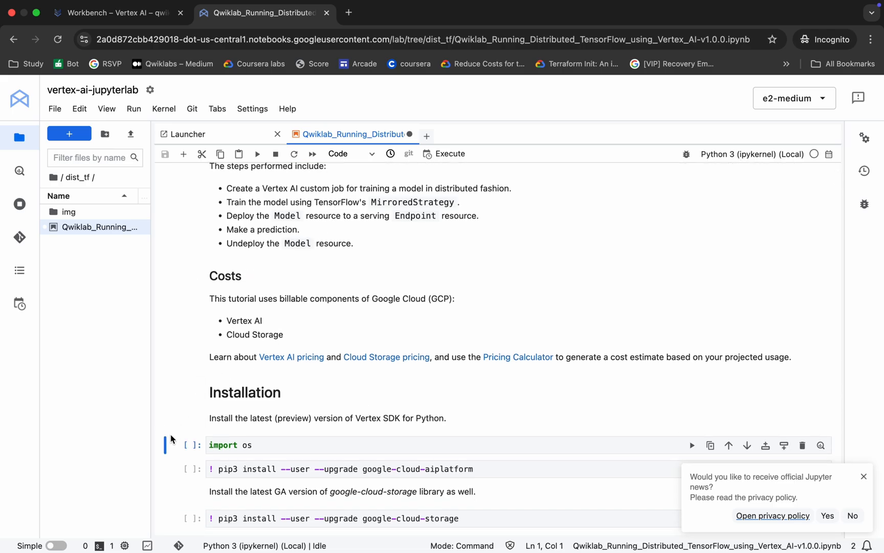
mouse_move(257, 157)
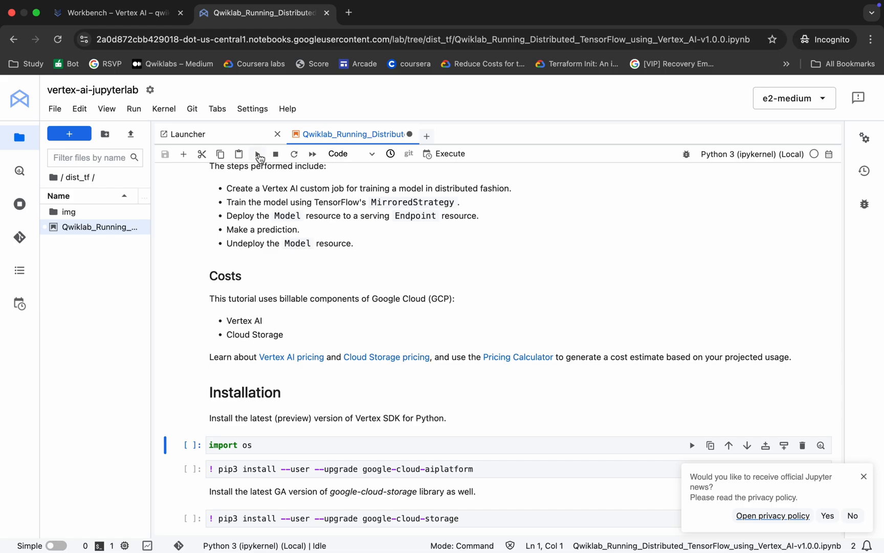
mouse_move(257, 154)
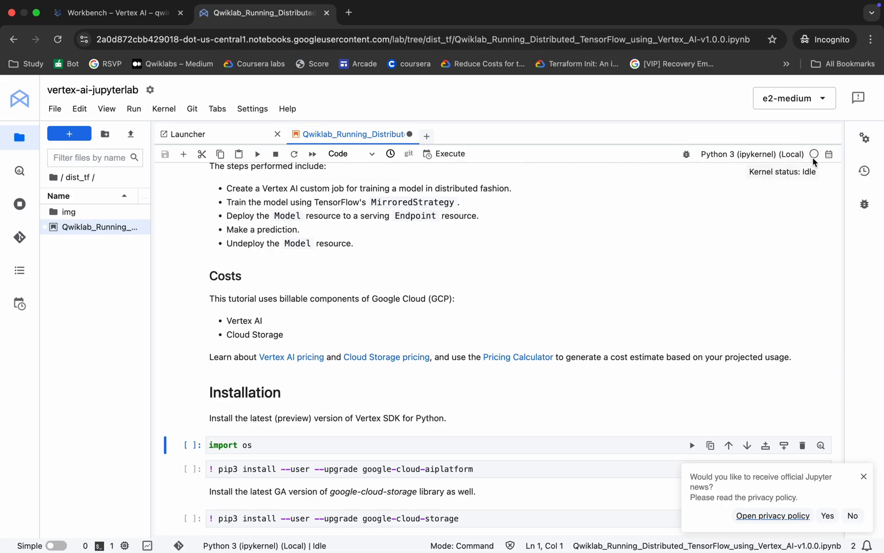
scroll(down, 3)
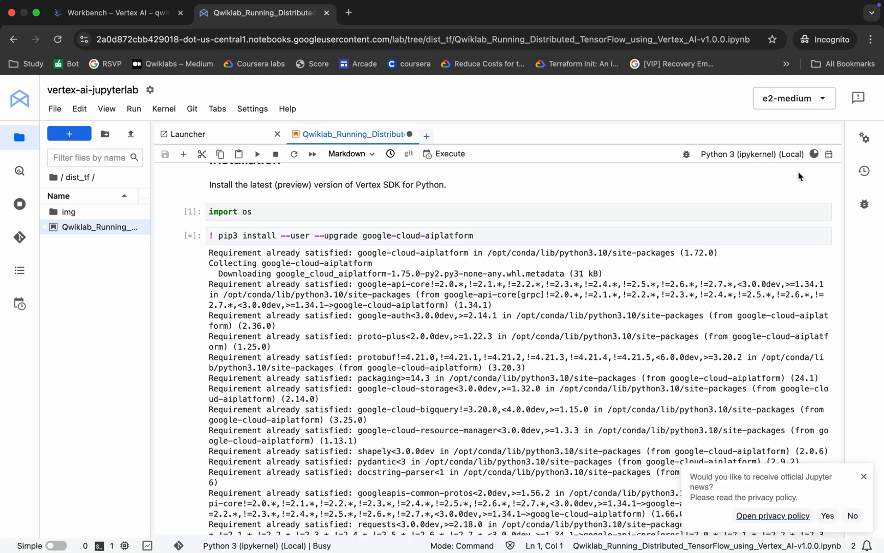
mouse_move(815, 153)
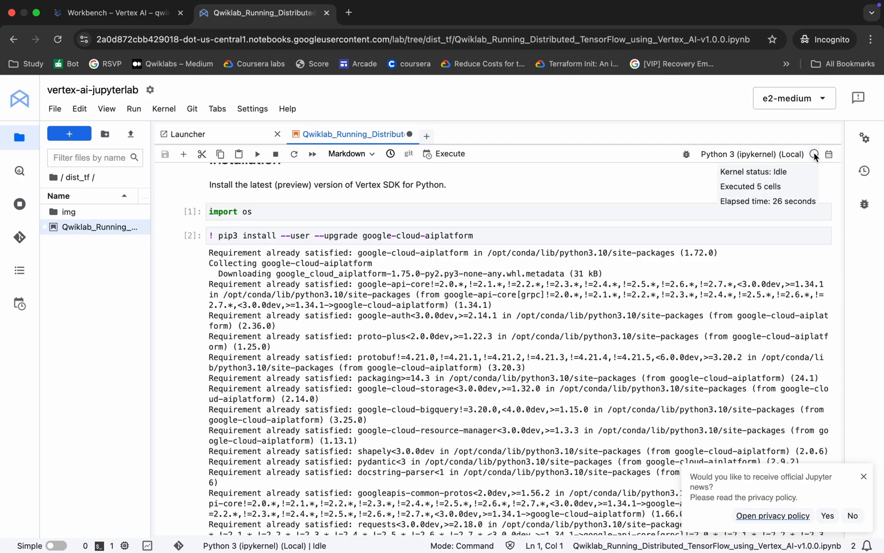
scroll(down, 3)
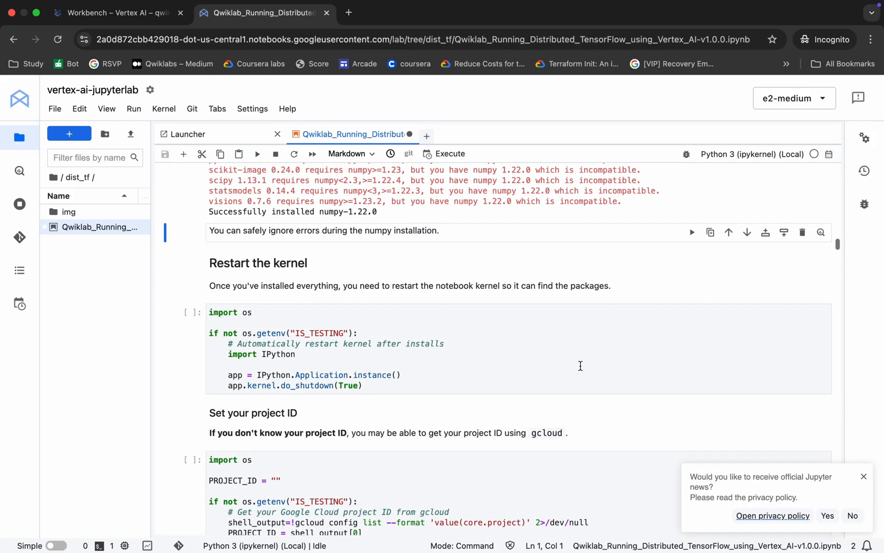
mouse_move(305, 348)
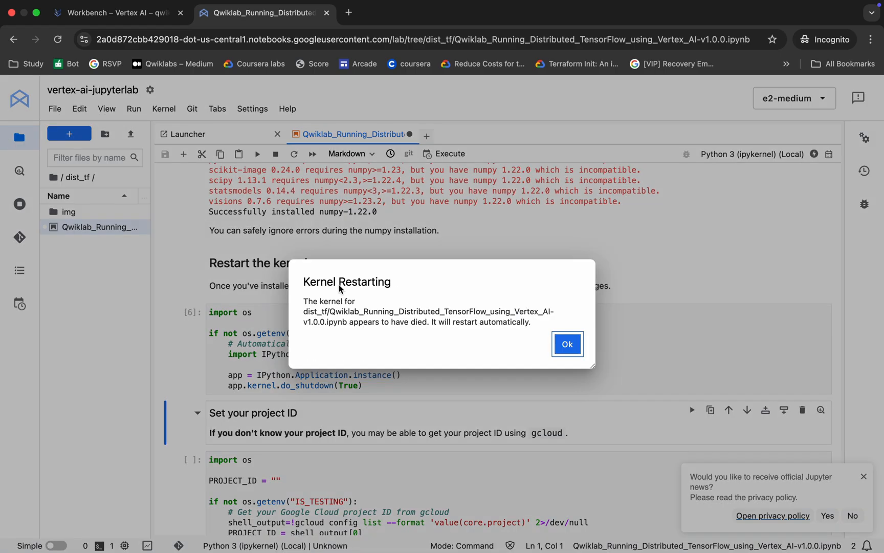
Step: Dismiss the Kernel Restarting notice and move to the Set your project ID section
click(566, 344)
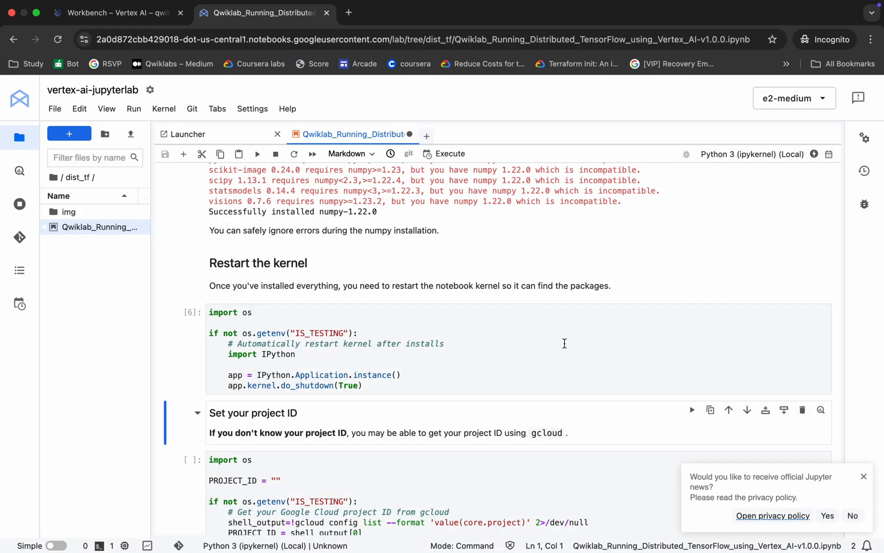
mouse_move(814, 154)
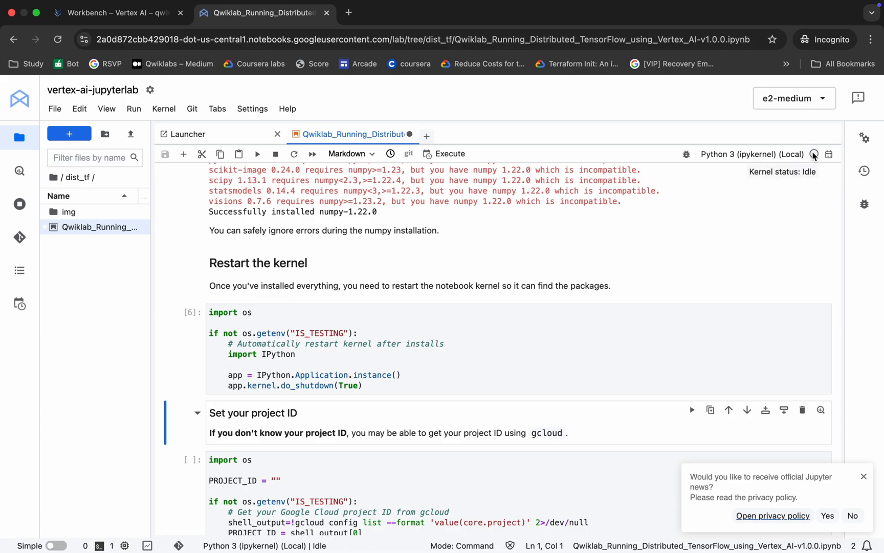
scroll(down, 3)
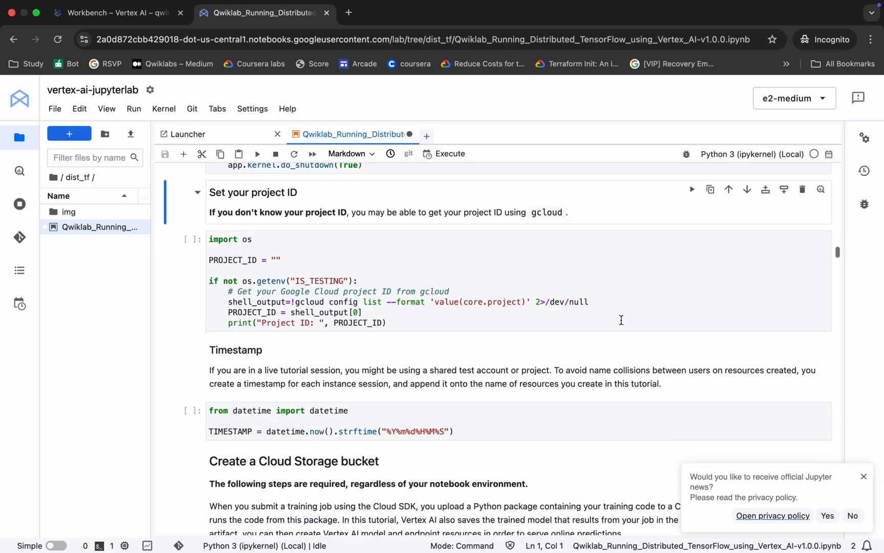
Step: Execute the remaining cells down to the cleanup code, then start a blank Chrome tab
scroll(down, 3)
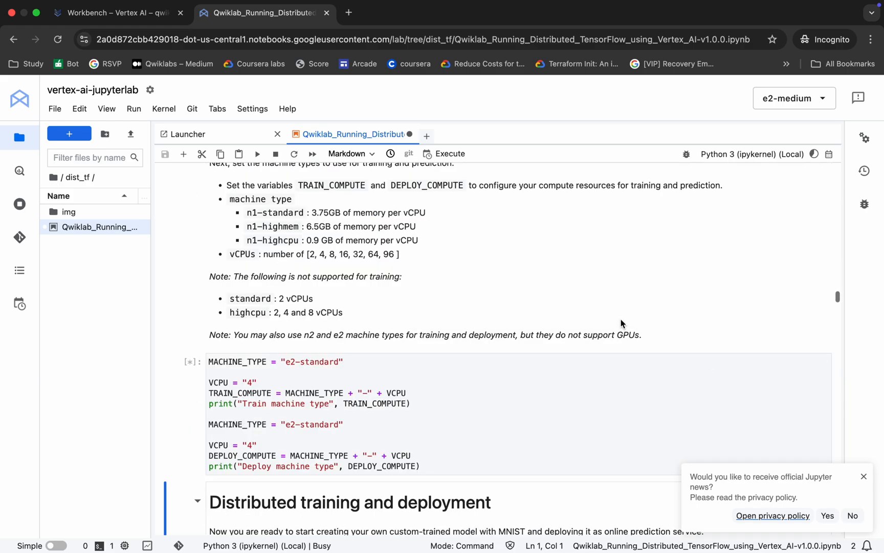
scroll(down, 3)
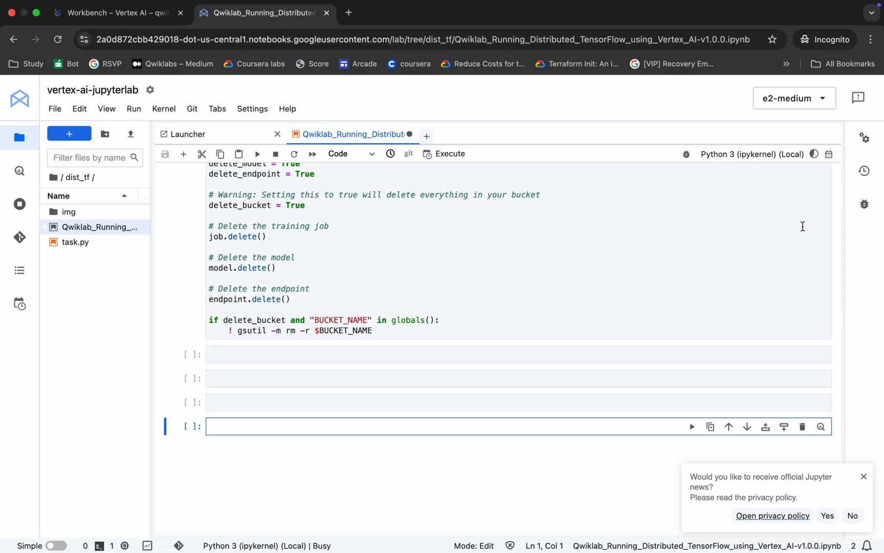
mouse_move(815, 153)
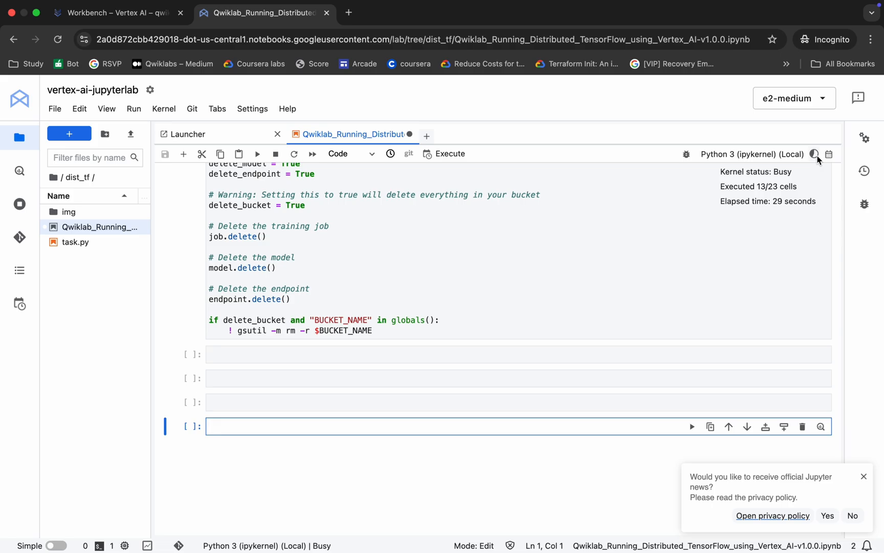
click(493, 12)
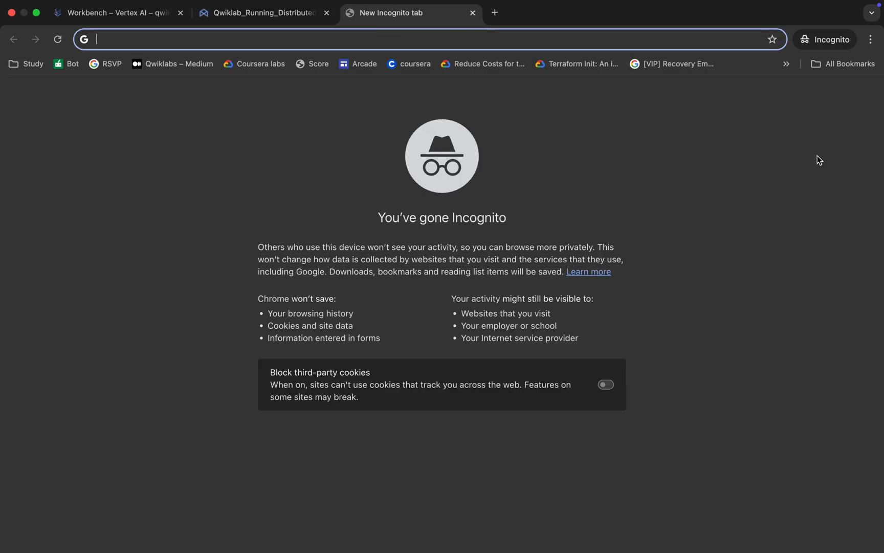
Step: On youtube.com find the Quick Lab channel and search 'tf' within it
text(youtube.com)
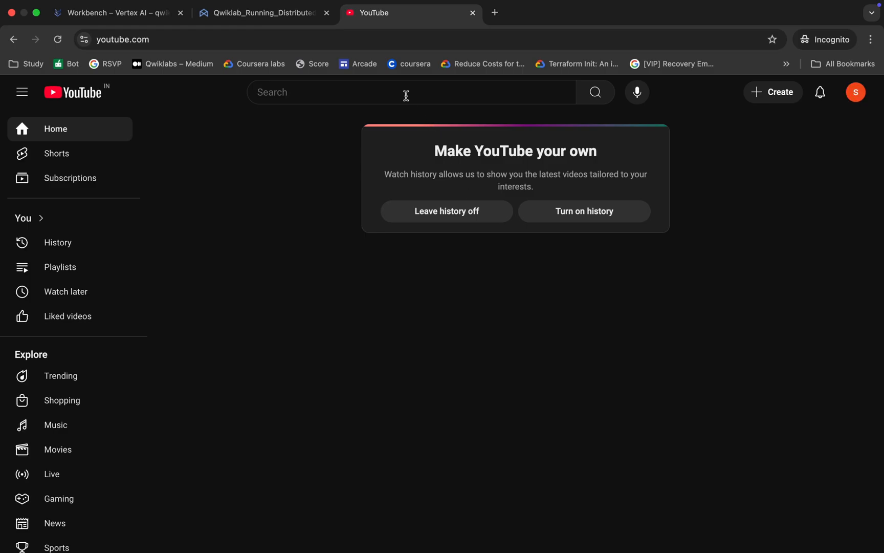
text(quicklab)
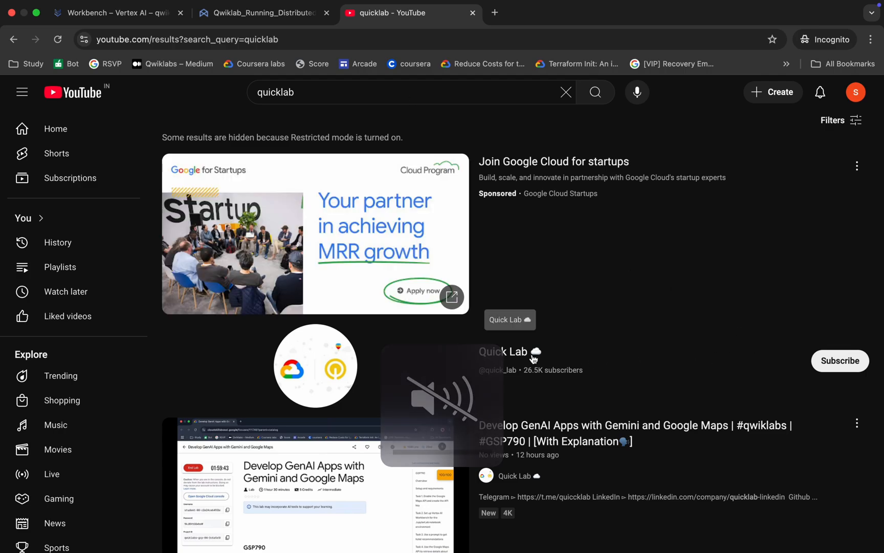
click(501, 351)
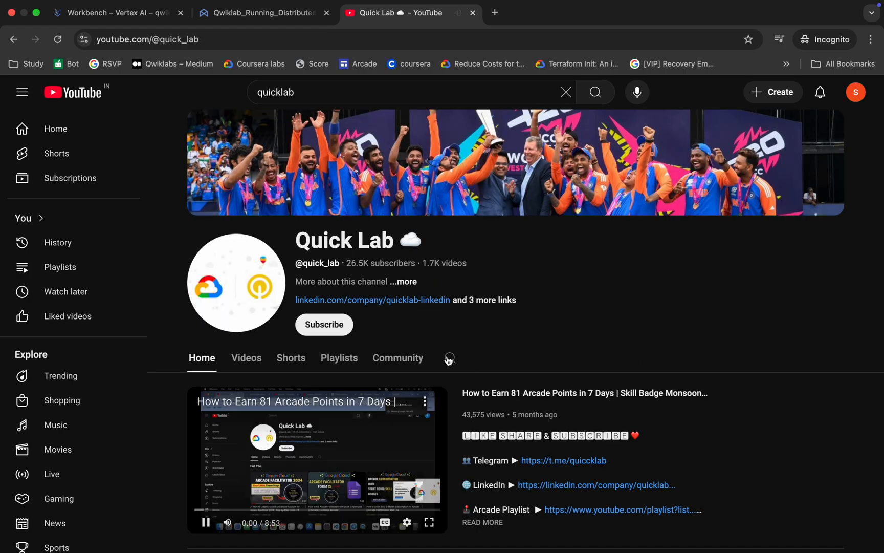
text(tfx)
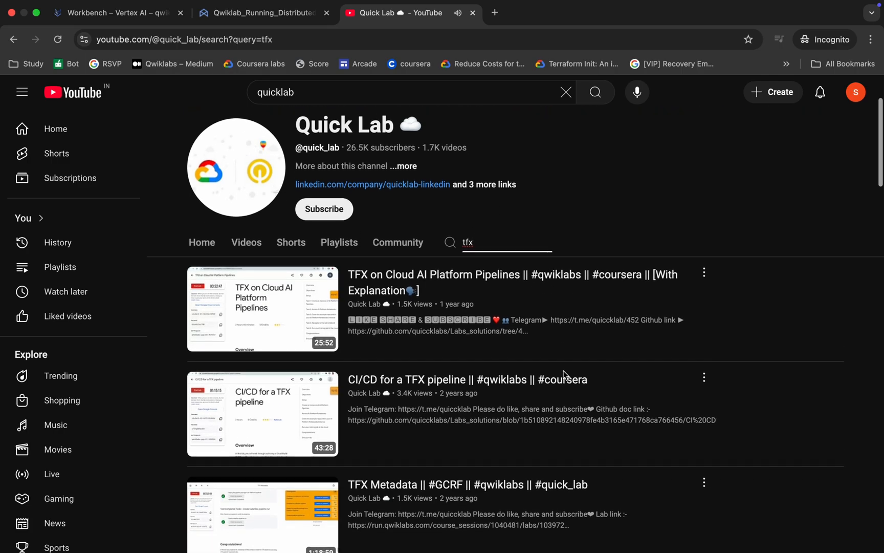
scroll(down, 3)
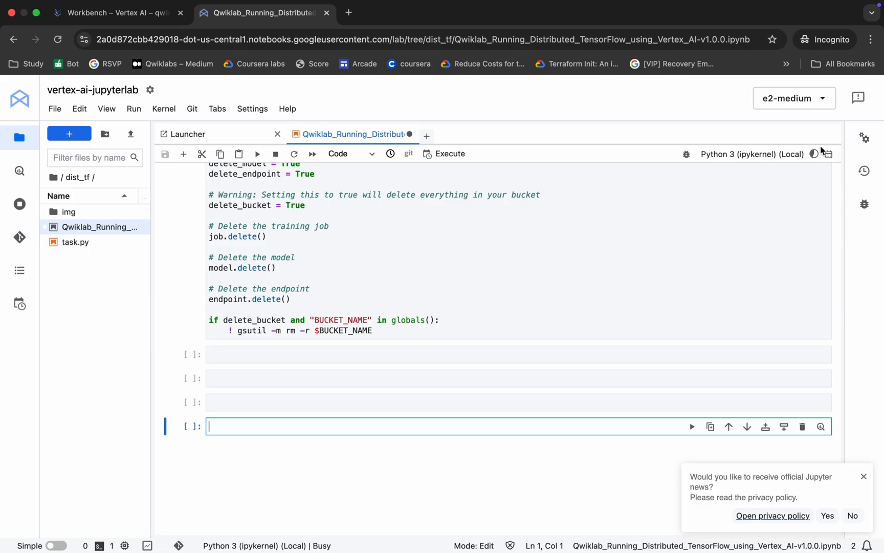
mouse_move(814, 153)
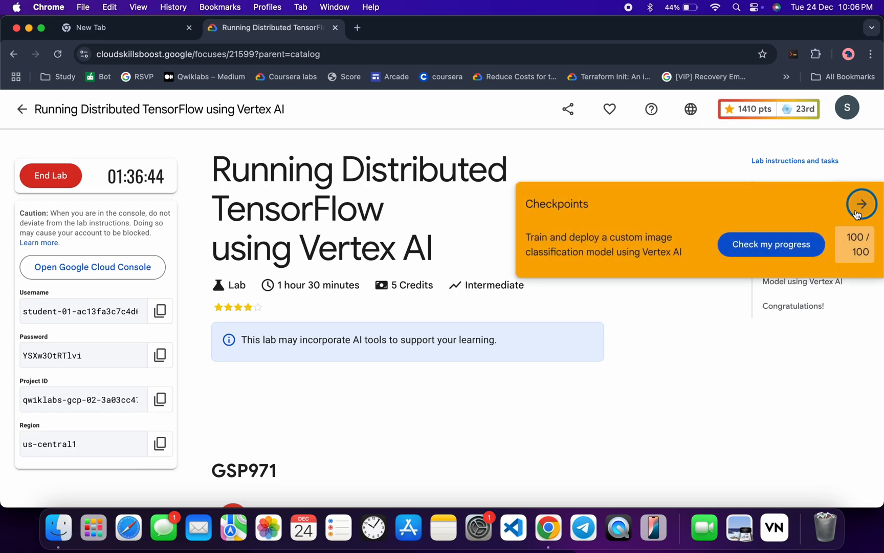
Step: Verify the lab checkpoint scores 100/100 and collapse the Checkpoints panel
click(861, 204)
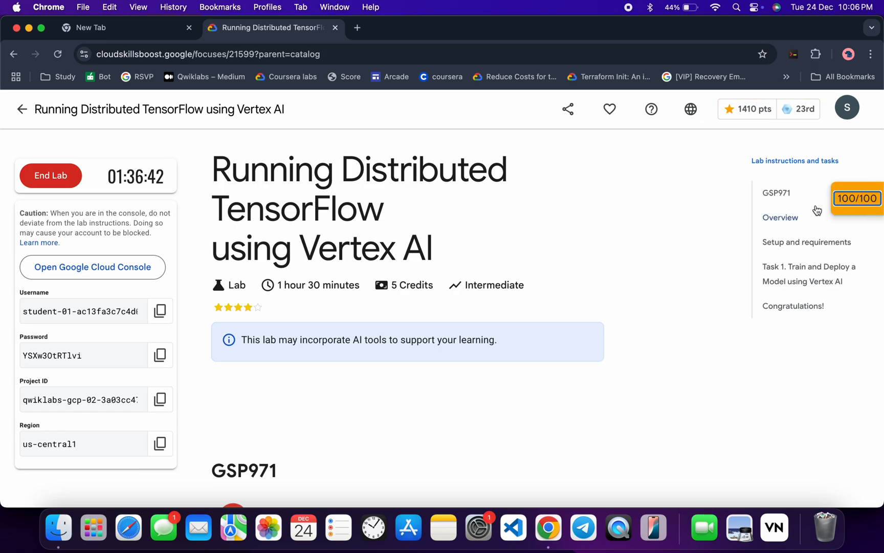